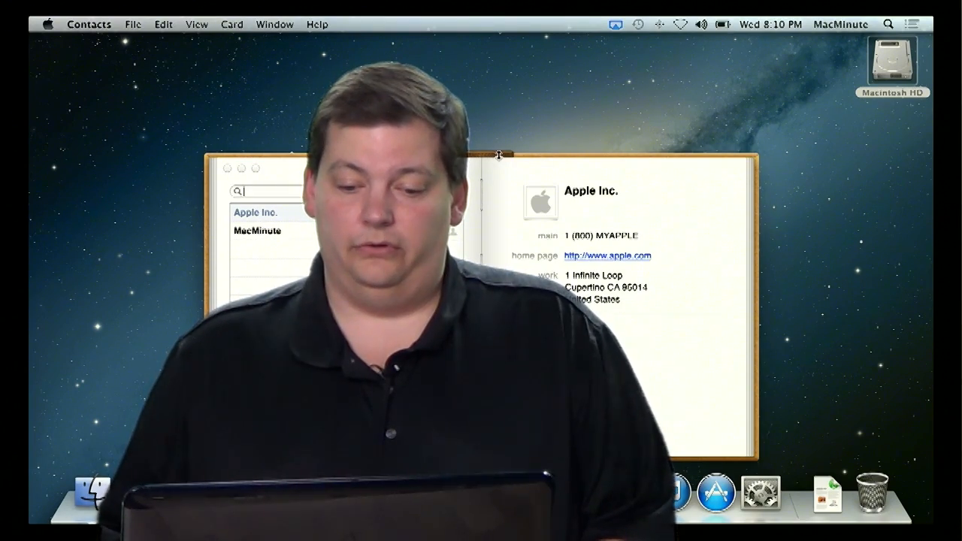
Move the Contacts window toward the upper right of the screen
{"action": "left_click_drag", "start_coordinate": [499, 155], "coordinate": [617, 122]}
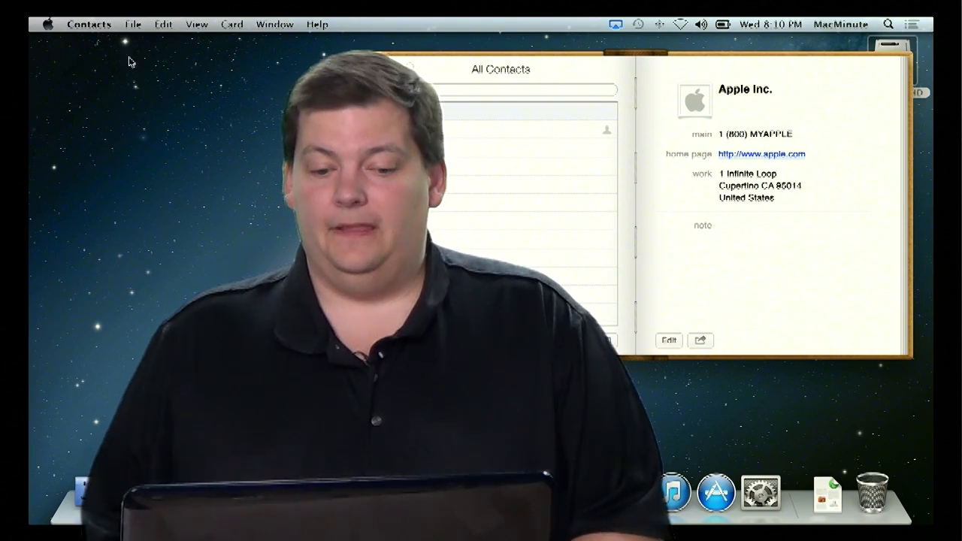
{"action": "mouse_move", "coordinate": [82, 51]}
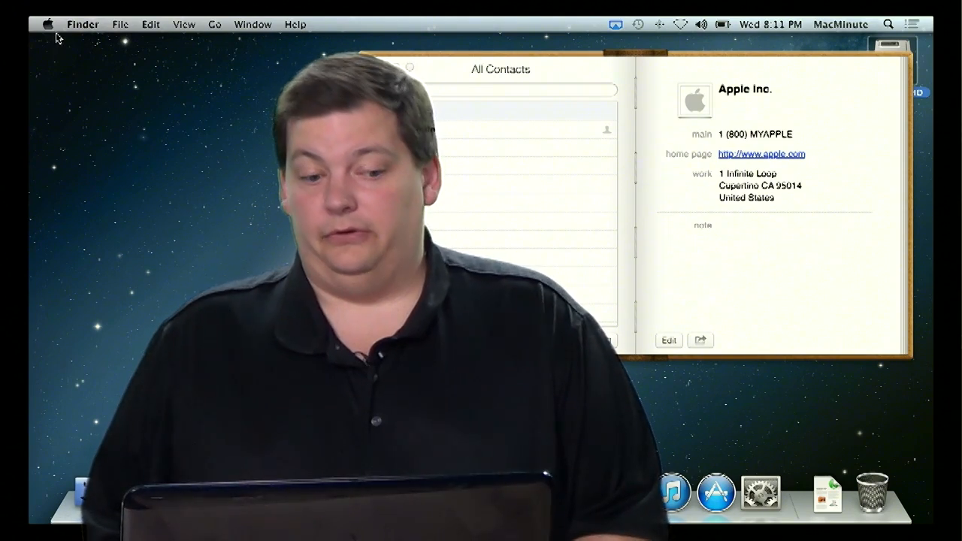
Bring up the Force Quit Applications window from the Apple menu with Contacts selected
{"action": "left_click", "coordinate": [48, 24]}
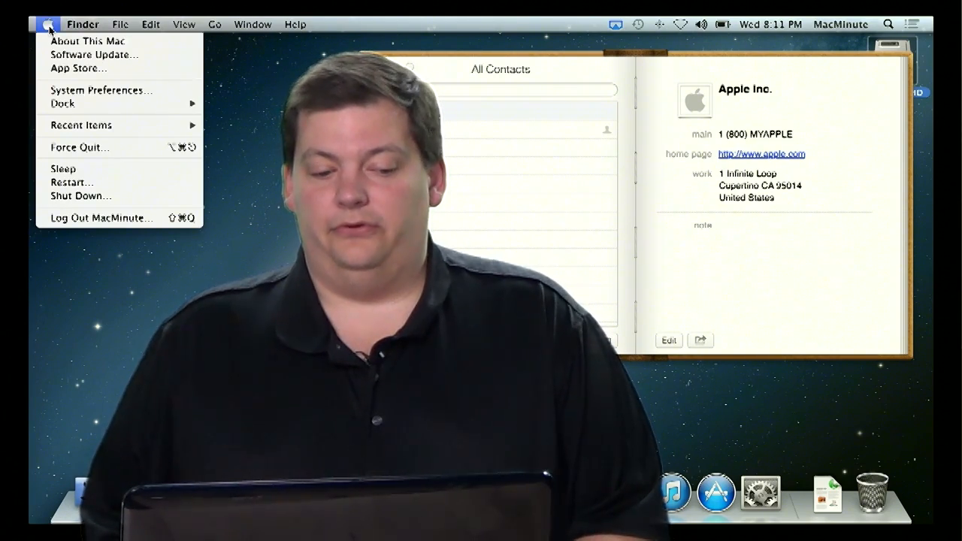
{"action": "mouse_move", "coordinate": [78, 147]}
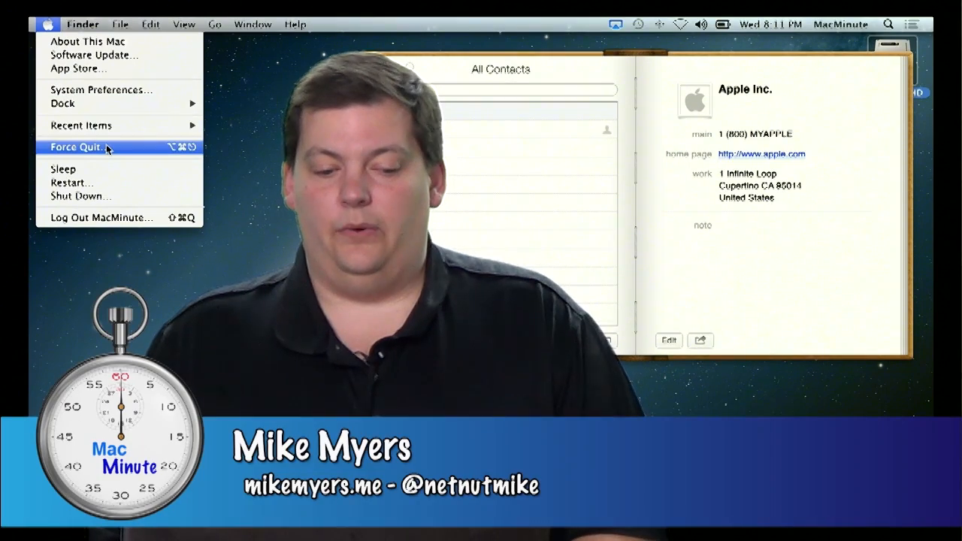
{"action": "left_click", "coordinate": [78, 148]}
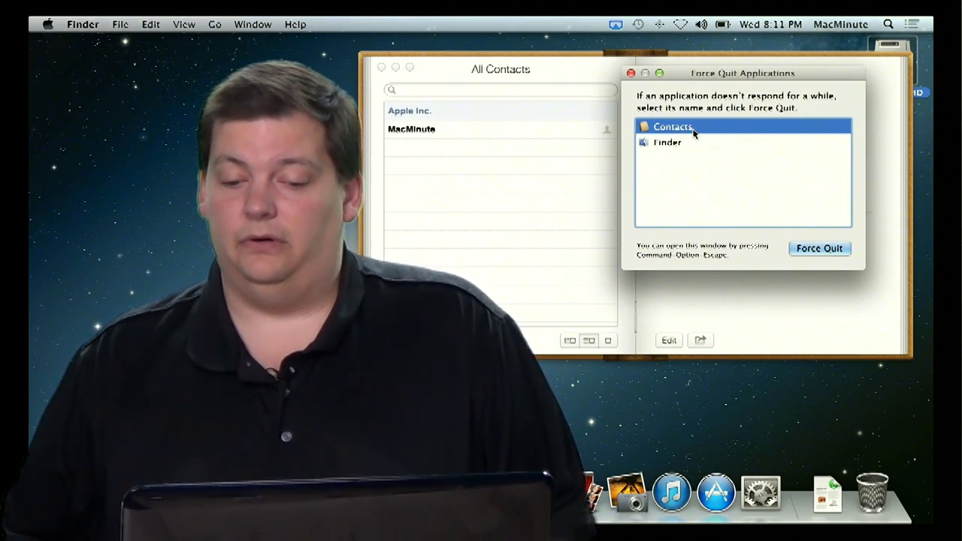
{"action": "mouse_move", "coordinate": [679, 132]}
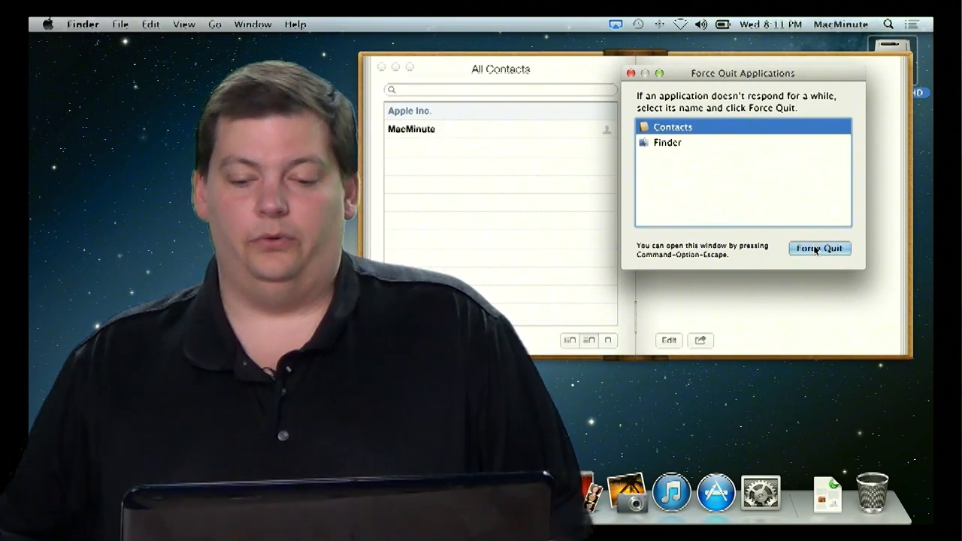
Force-quit Contacts, confirm the alert, and dismiss the Force Quit Applications window
{"action": "left_click", "coordinate": [821, 248]}
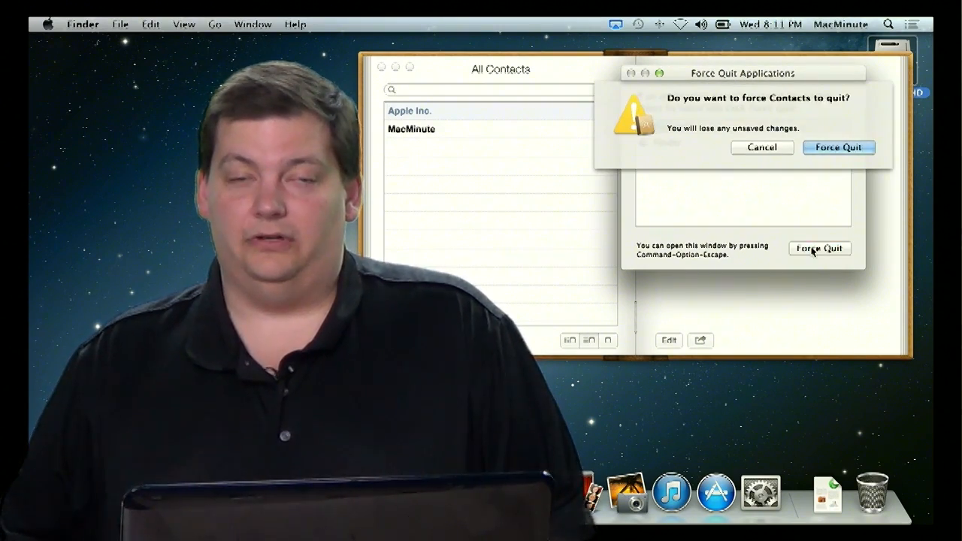
{"action": "mouse_move", "coordinate": [829, 211]}
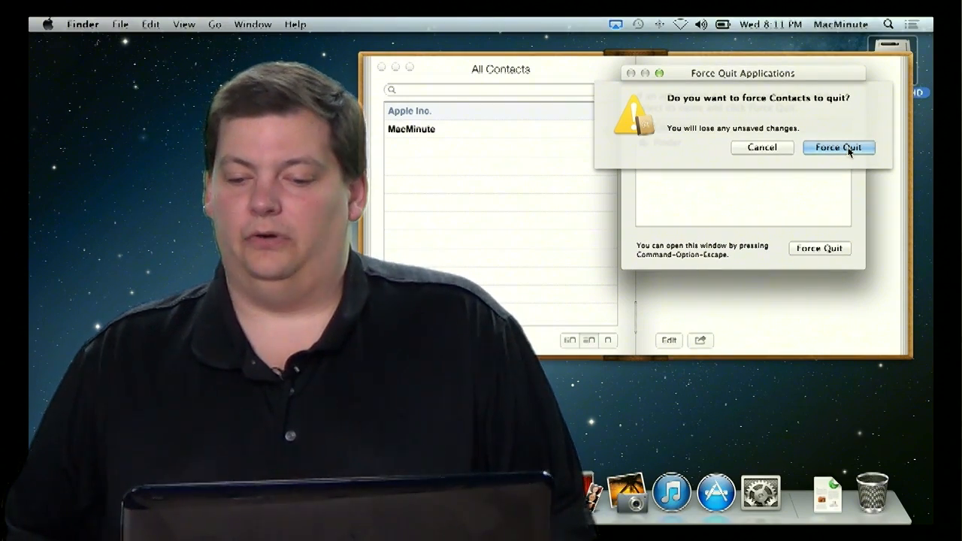
{"action": "left_click", "coordinate": [839, 147]}
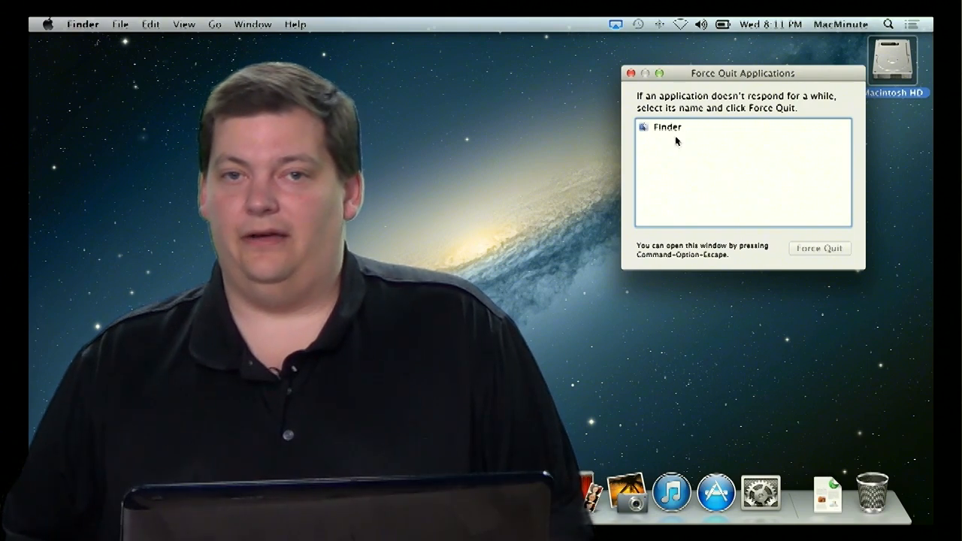
{"action": "left_click", "coordinate": [631, 73]}
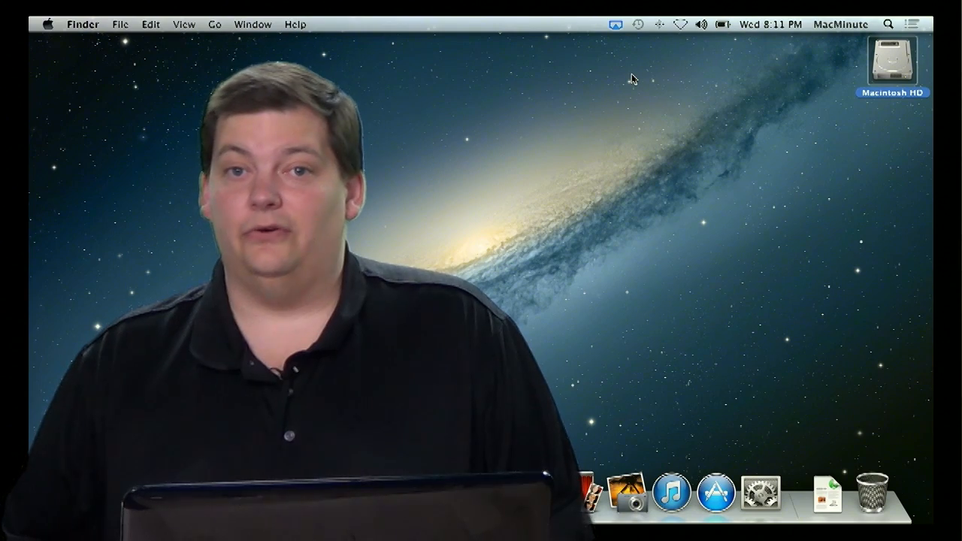